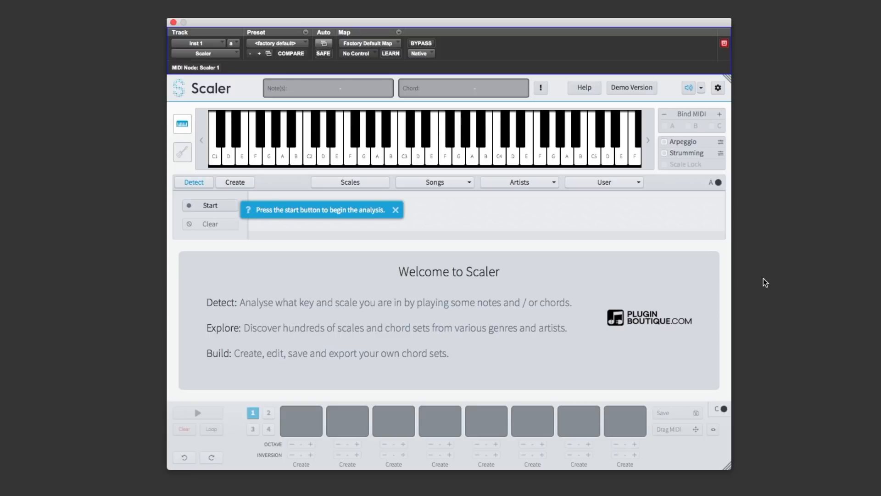
{"action": "mouse_move", "coordinate": [736, 256]}
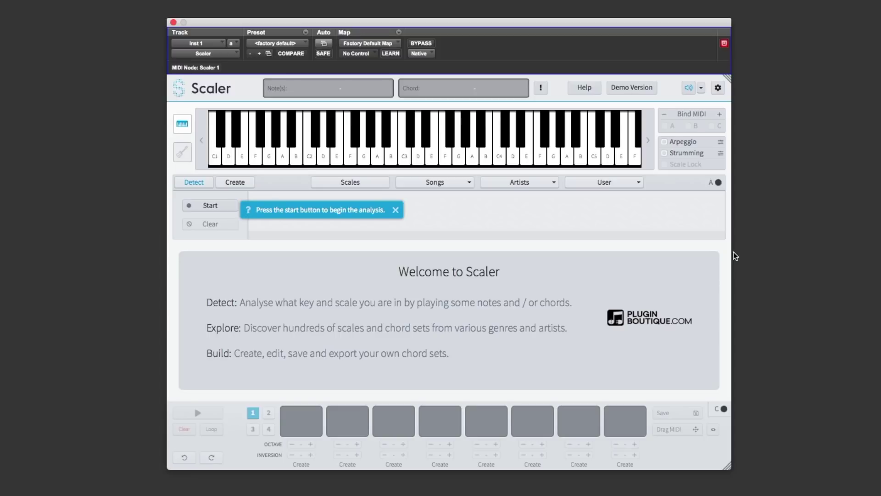
{"action": "mouse_move", "coordinate": [548, 116]}
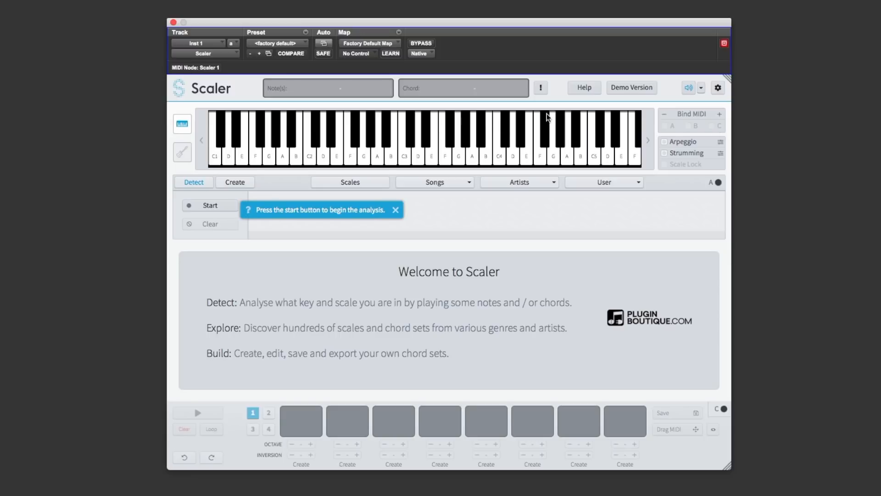
Step: Try the dark interface theme in plugin settings, then revert to the light theme
{"action": "left_click", "coordinate": [718, 87]}
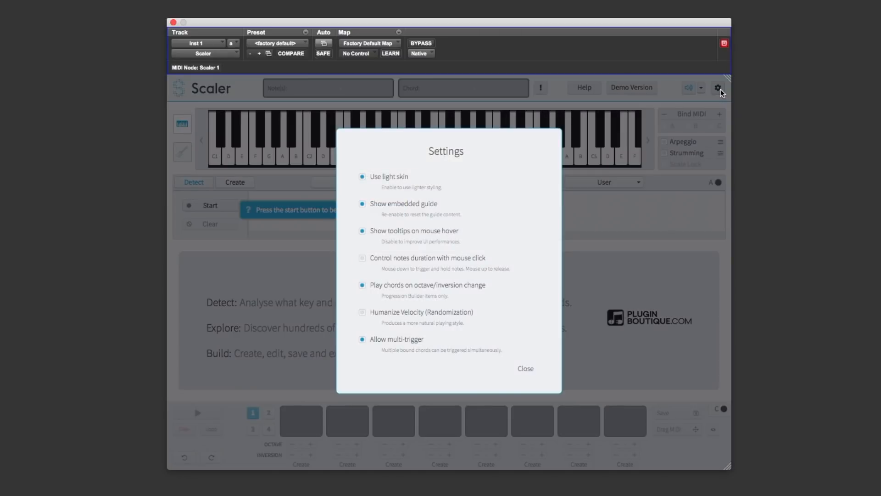
{"action": "mouse_move", "coordinate": [420, 183]}
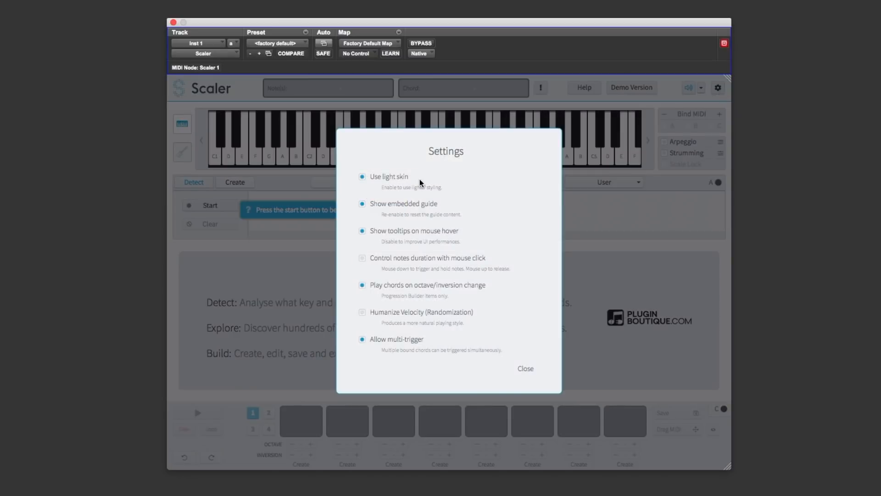
{"action": "left_click", "coordinate": [362, 177]}
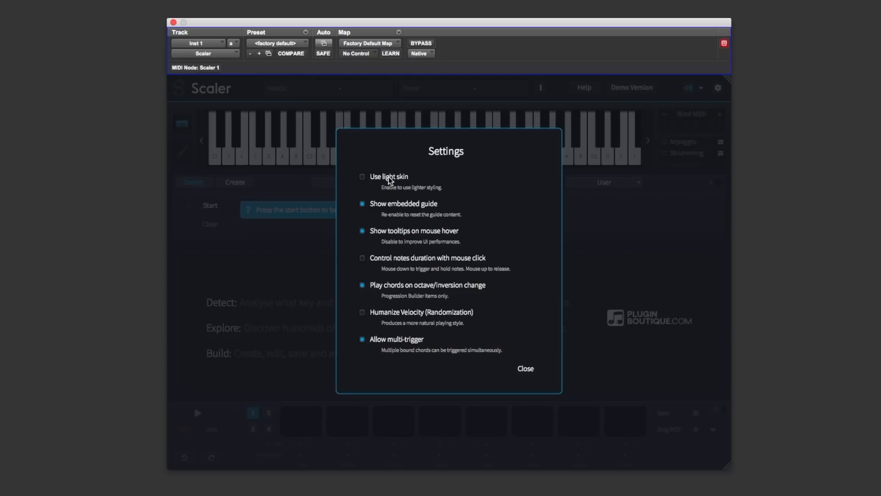
{"action": "left_click", "coordinate": [362, 176]}
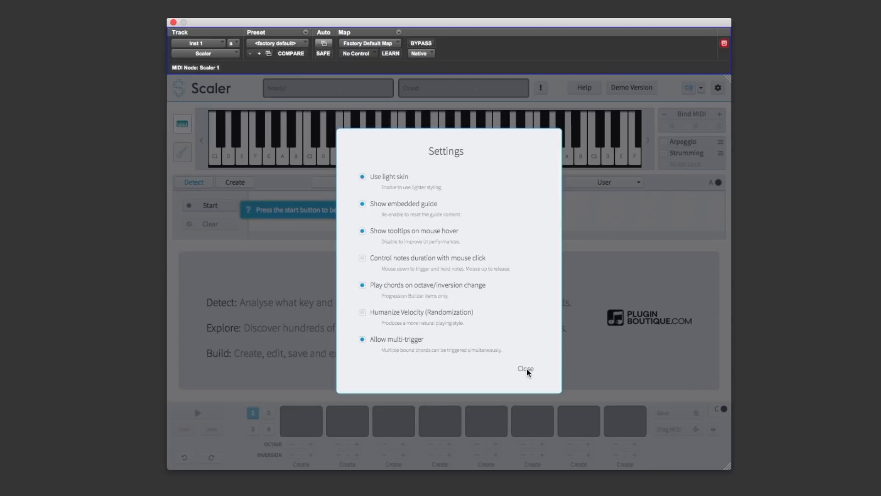
{"action": "left_click", "coordinate": [525, 368]}
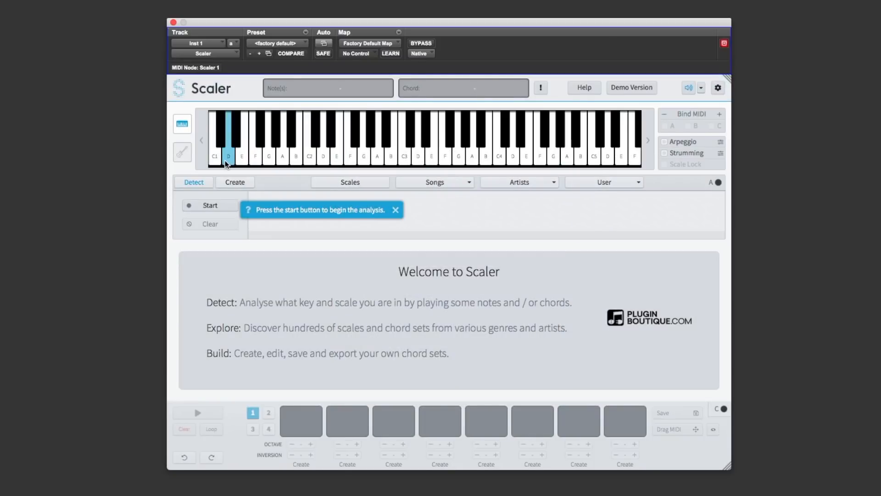
Step: Show notes on a guitar fretboard and audition the notes F and E
{"action": "left_click", "coordinate": [182, 152]}
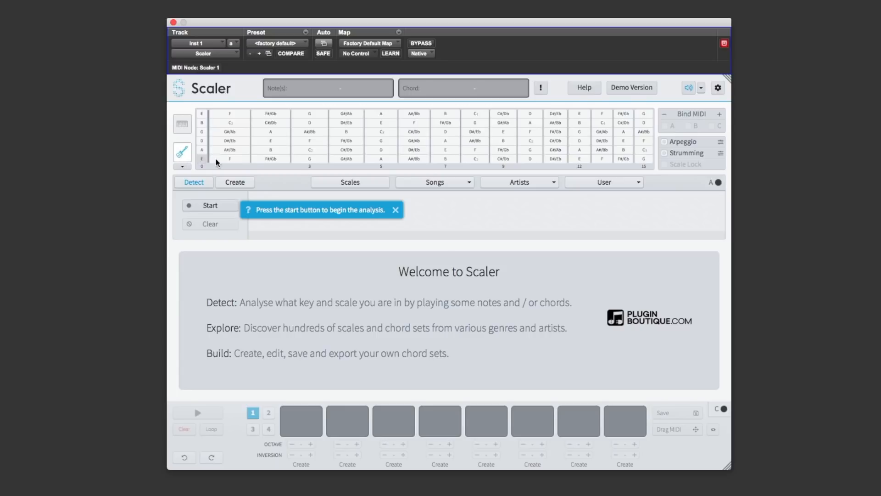
{"action": "mouse_move", "coordinate": [610, 164]}
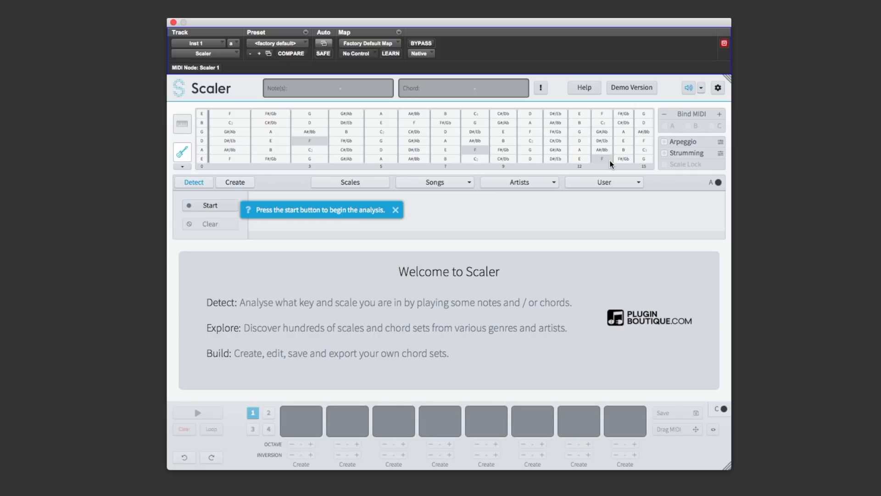
{"action": "left_click", "coordinate": [230, 113]}
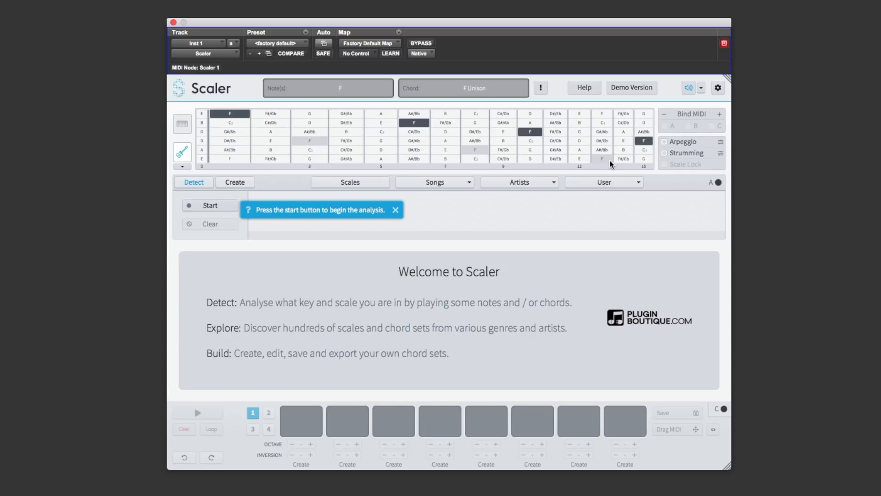
{"action": "left_click", "coordinate": [202, 114]}
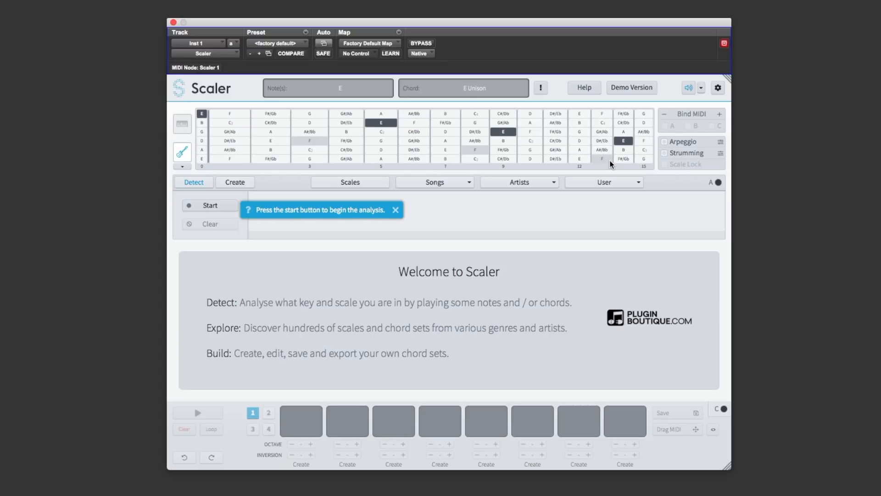
{"action": "left_click", "coordinate": [309, 123]}
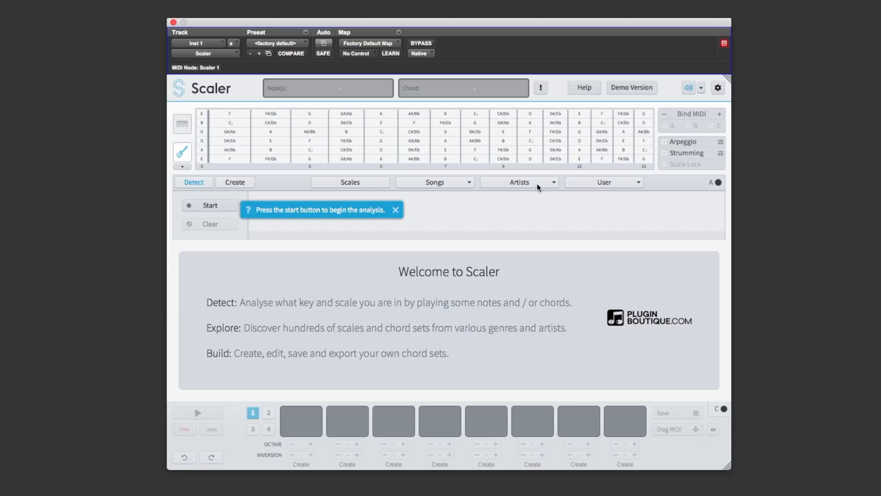
Step: Load the Josh Abrahams 1 artist chord set from the Artists list
{"action": "left_click", "coordinate": [518, 182]}
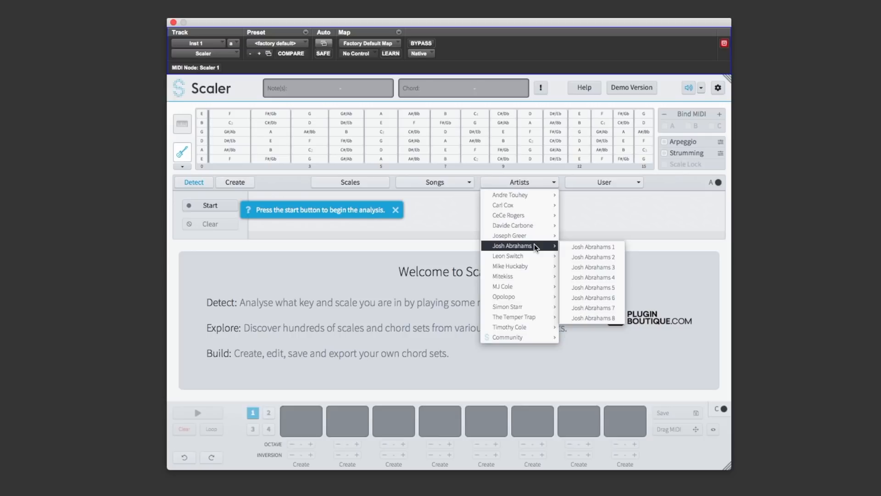
{"action": "mouse_move", "coordinate": [559, 249]}
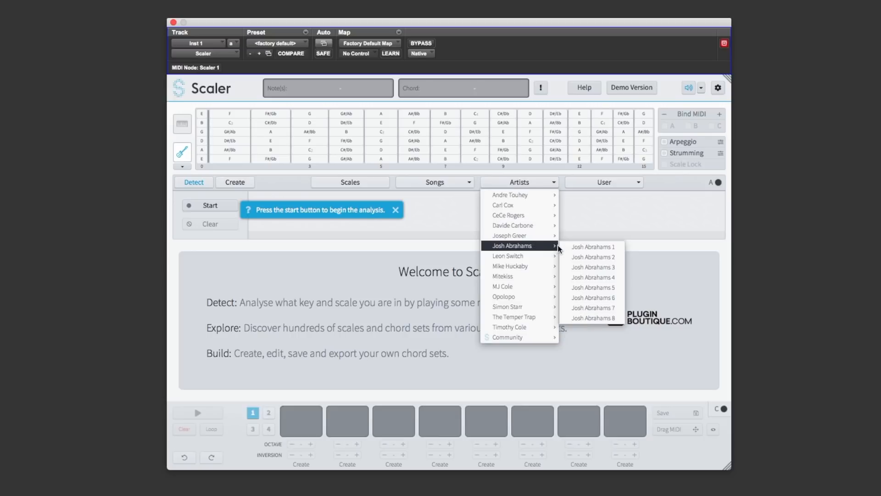
{"action": "left_click", "coordinate": [593, 247]}
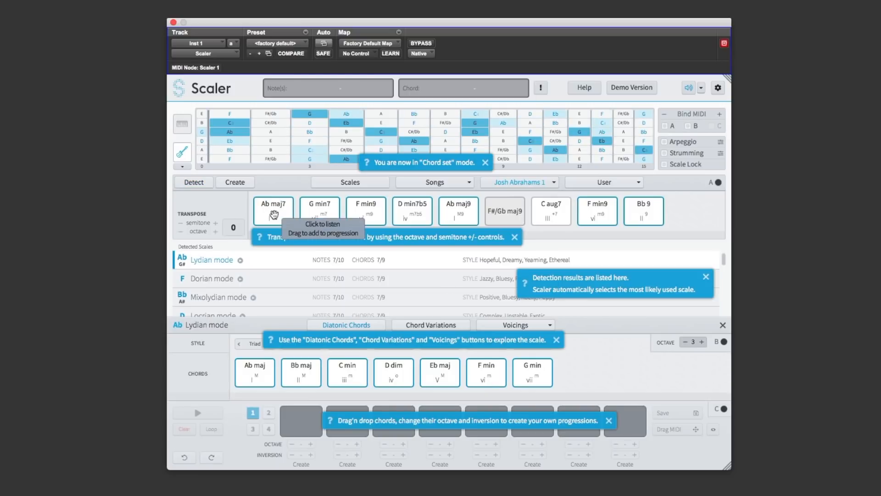
{"action": "mouse_move", "coordinate": [319, 211]}
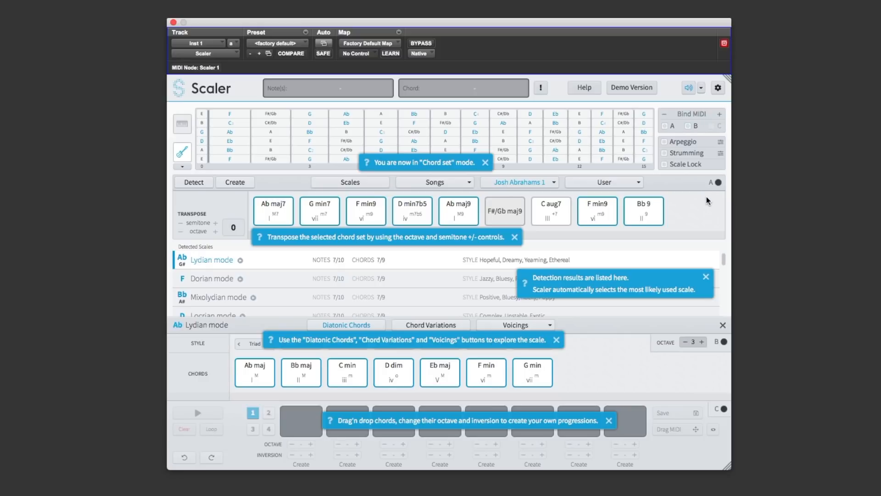
{"action": "mouse_move", "coordinate": [621, 253]}
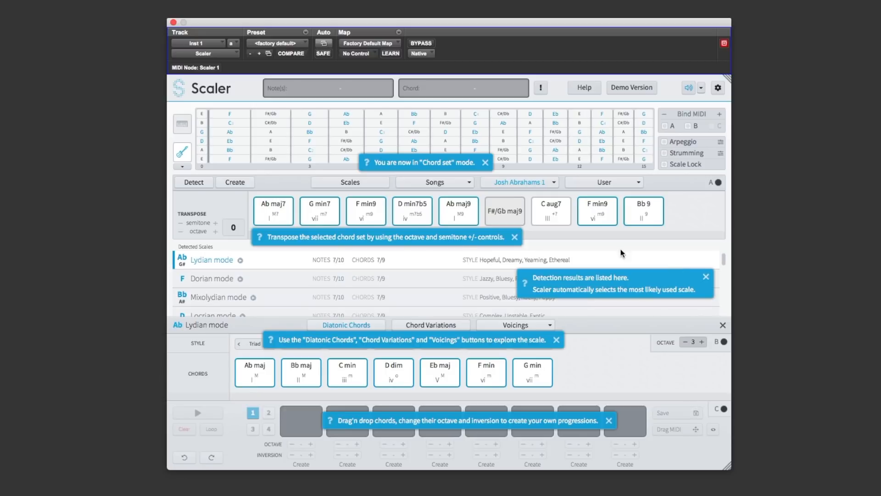
Step: Enable Bind MIDI option A and trigger chords such as F min9 and D min7b5
{"action": "left_click", "coordinate": [665, 126]}
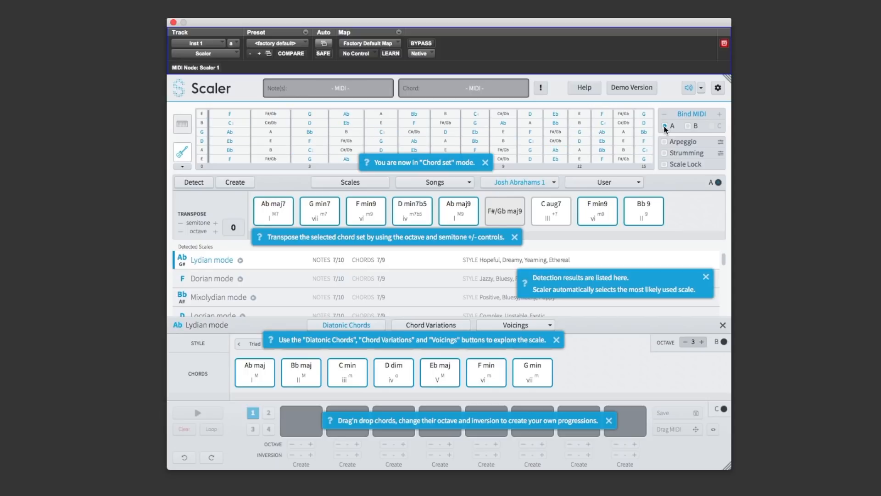
{"action": "left_click", "coordinate": [318, 210]}
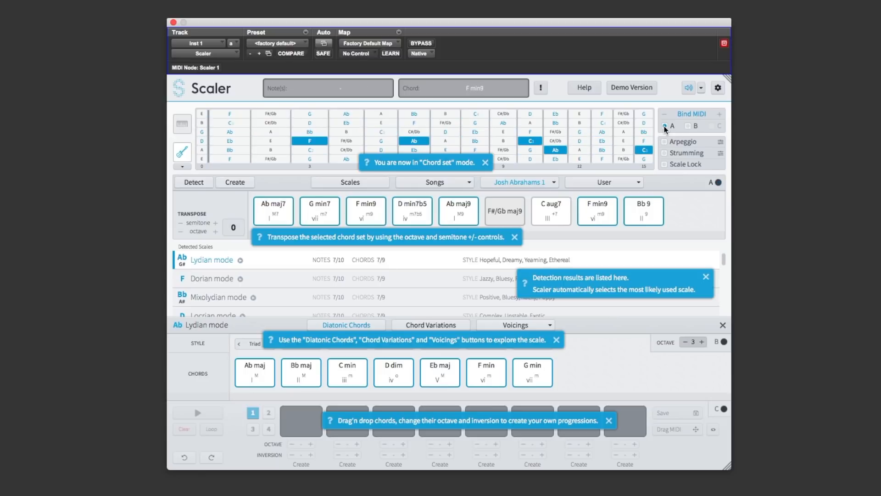
{"action": "left_click", "coordinate": [459, 211]}
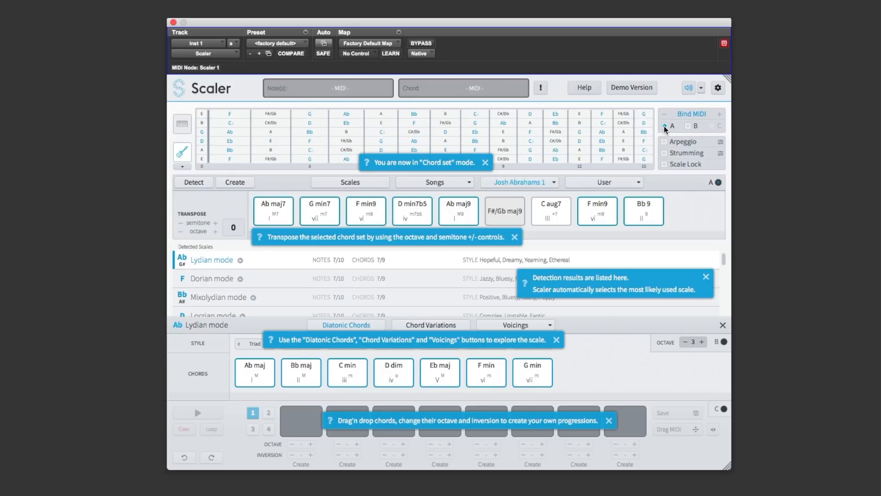
{"action": "left_click", "coordinate": [318, 211]}
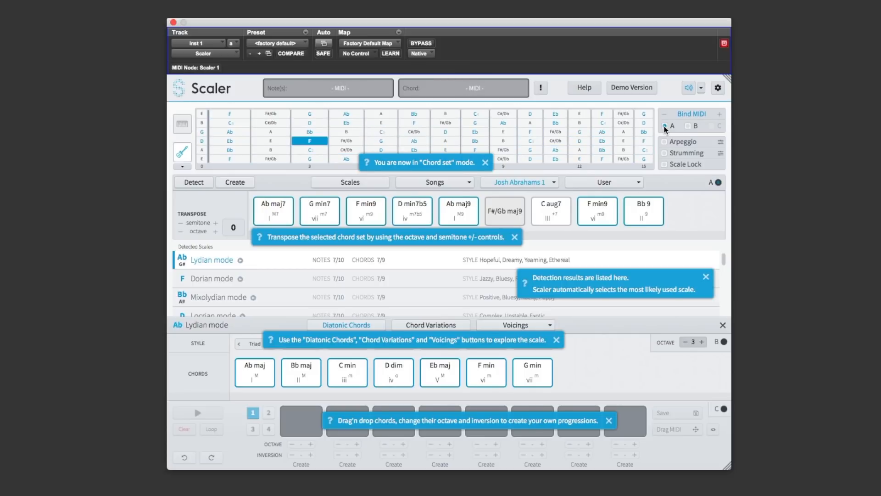
{"action": "left_click", "coordinate": [413, 212]}
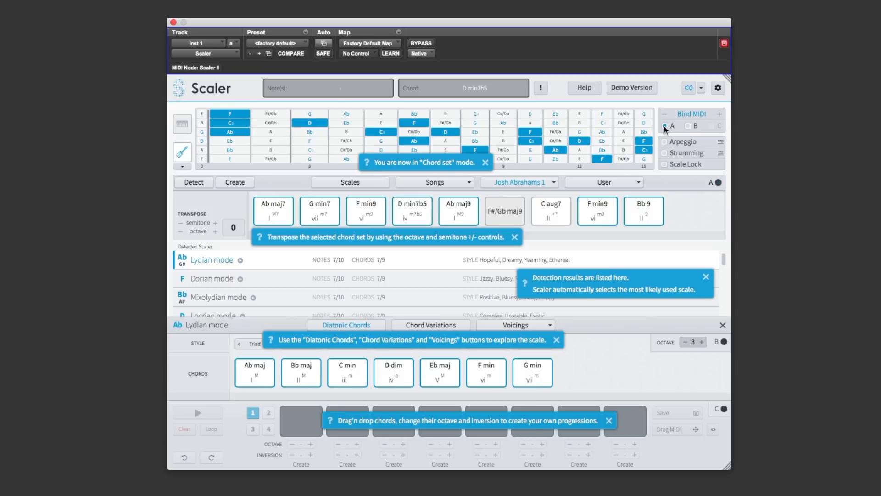
{"action": "left_click", "coordinate": [412, 211]}
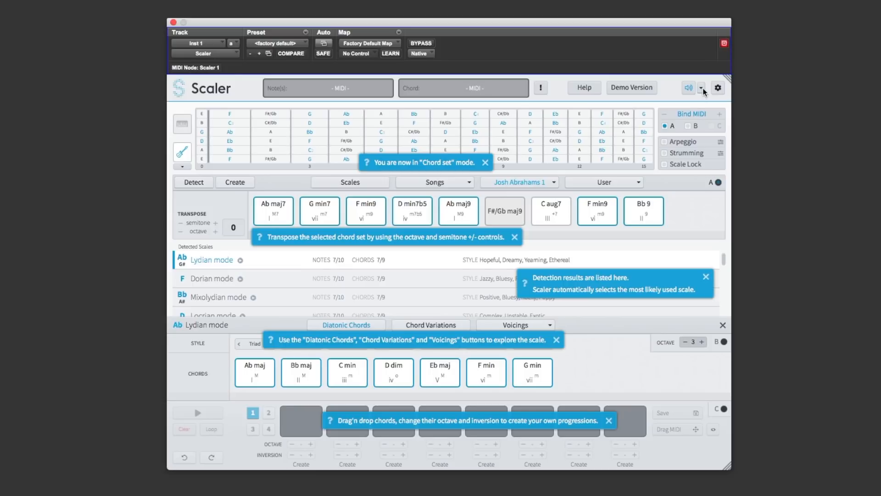
Step: Set the preview instrument sound to Acoustic Guitar
{"action": "left_click", "coordinate": [701, 87]}
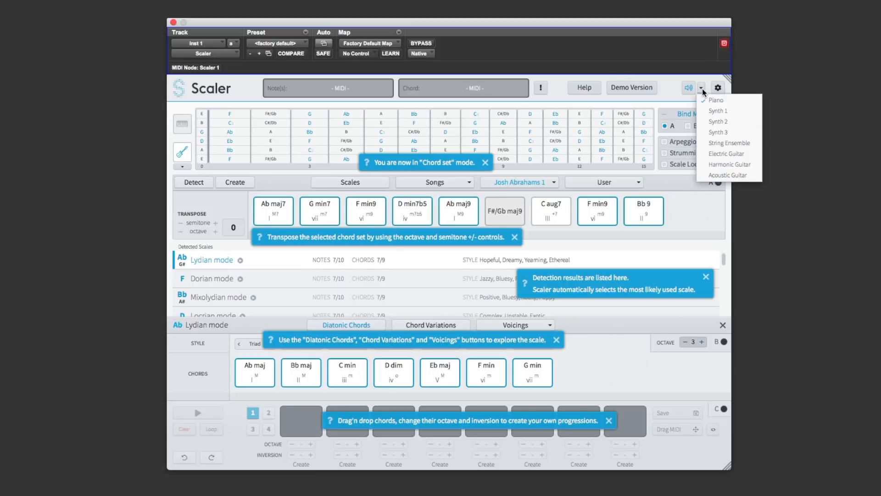
{"action": "mouse_move", "coordinate": [700, 189]}
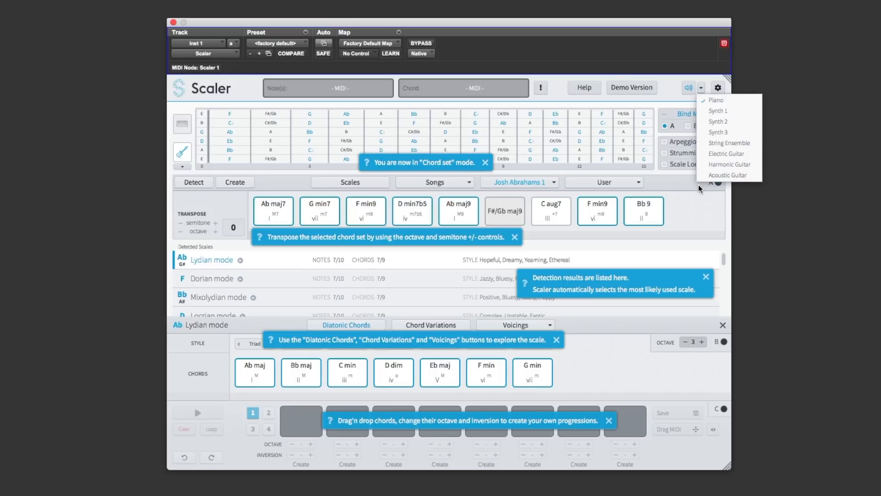
{"action": "mouse_move", "coordinate": [727, 174]}
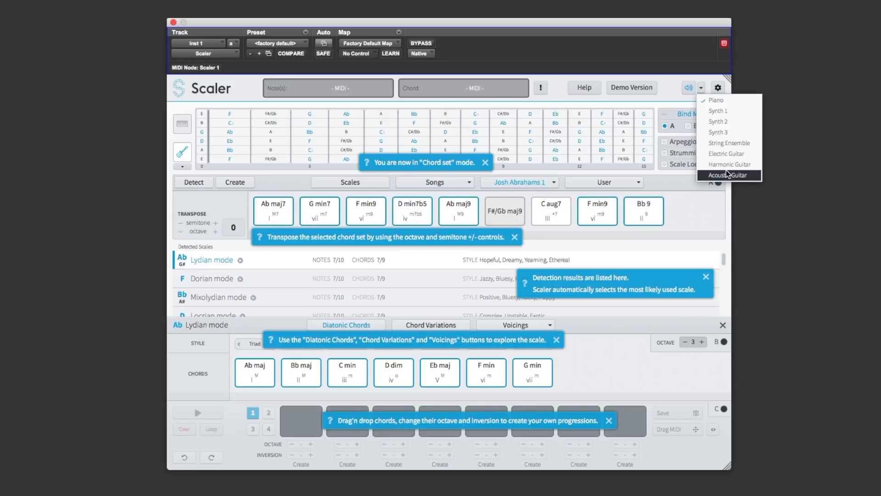
{"action": "left_click", "coordinate": [729, 175]}
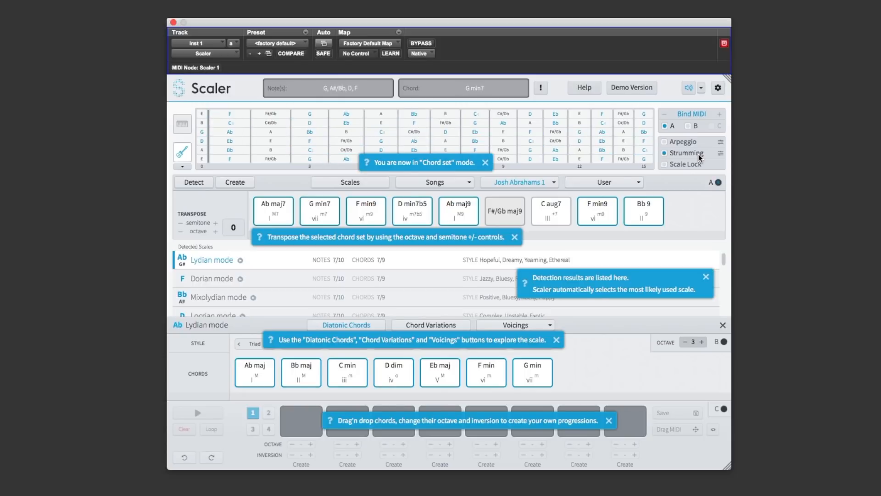
Step: Set the strumming profile to Fast and audition a strummed Ab maj7 chord
{"action": "left_click", "coordinate": [718, 153]}
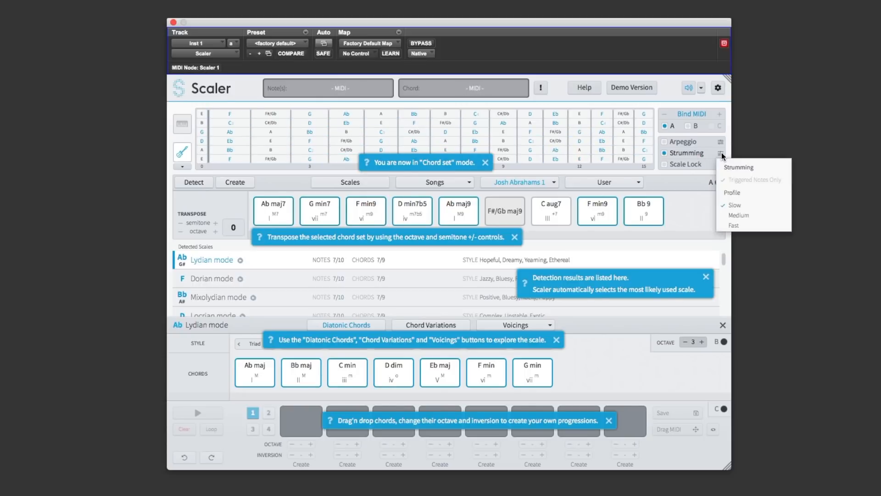
{"action": "mouse_move", "coordinate": [734, 225]}
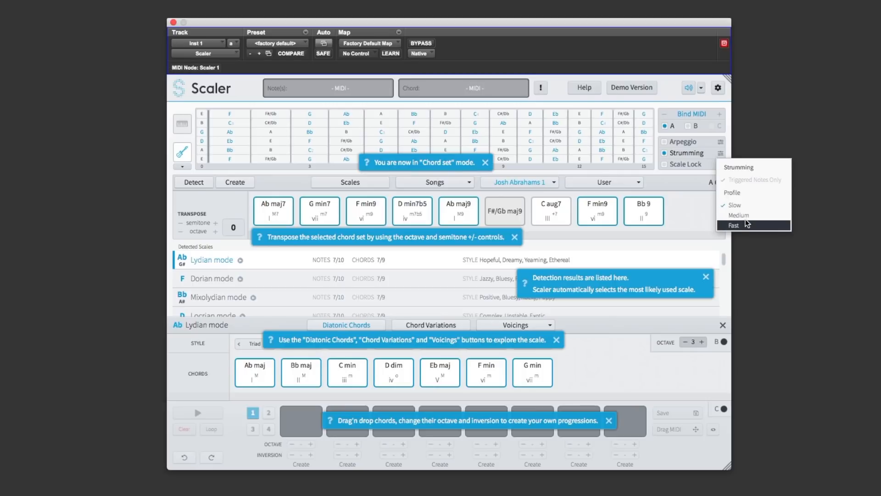
{"action": "left_click", "coordinate": [734, 225]}
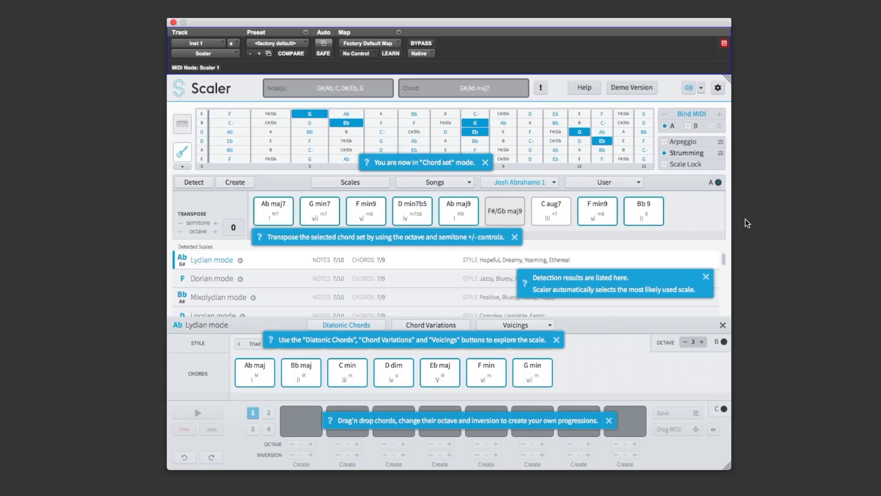
{"action": "left_click", "coordinate": [320, 211]}
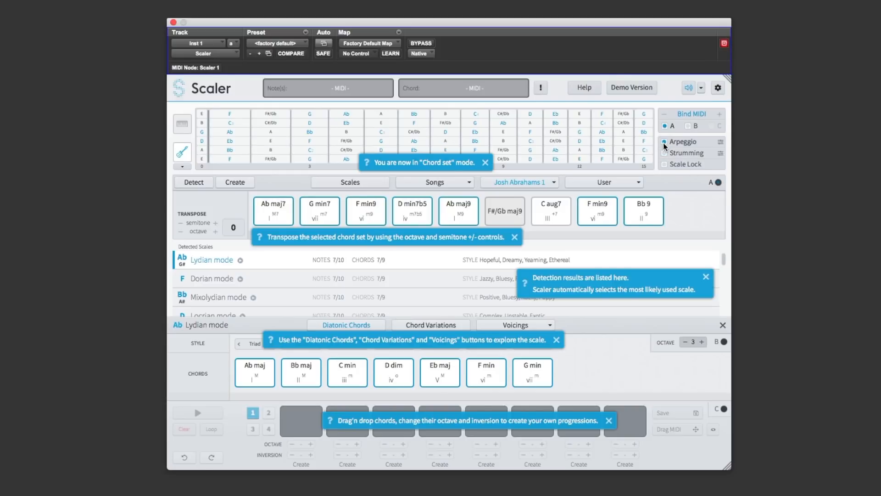
{"action": "left_click", "coordinate": [701, 87]}
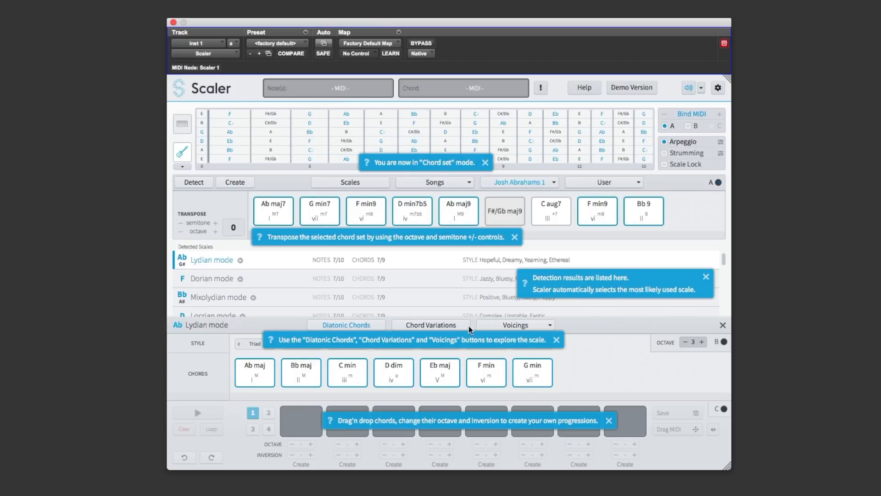
{"action": "mouse_move", "coordinate": [514, 429]}
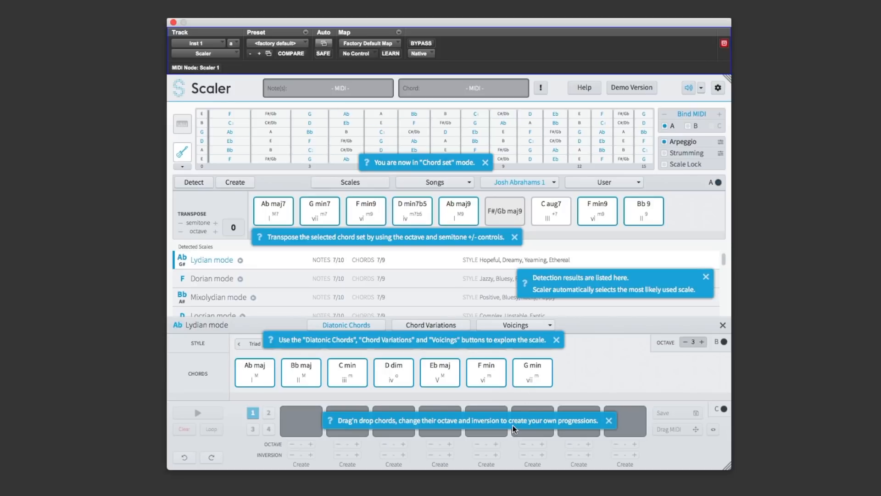
{"action": "mouse_move", "coordinate": [467, 242]}
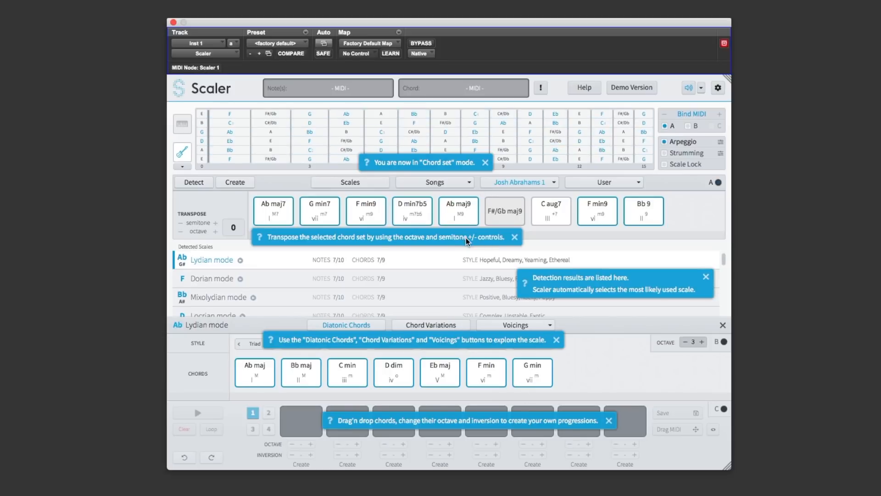
{"action": "left_click", "coordinate": [701, 88]}
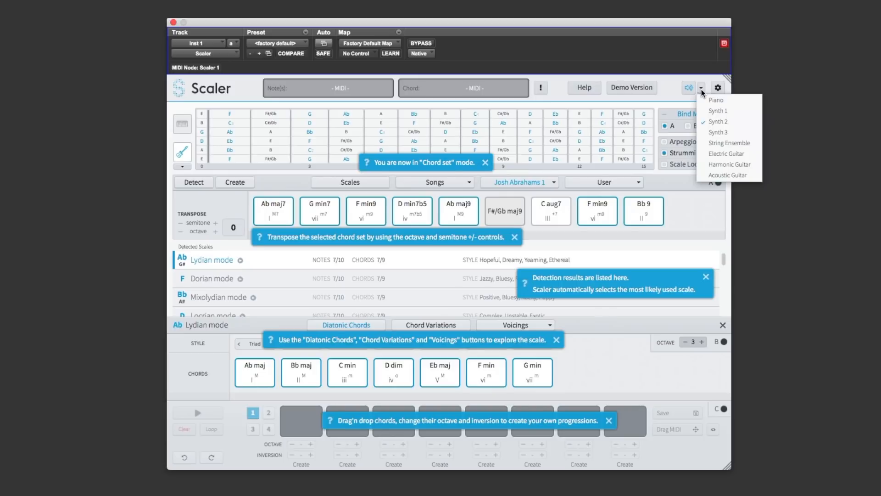
{"action": "left_click", "coordinate": [393, 365]}
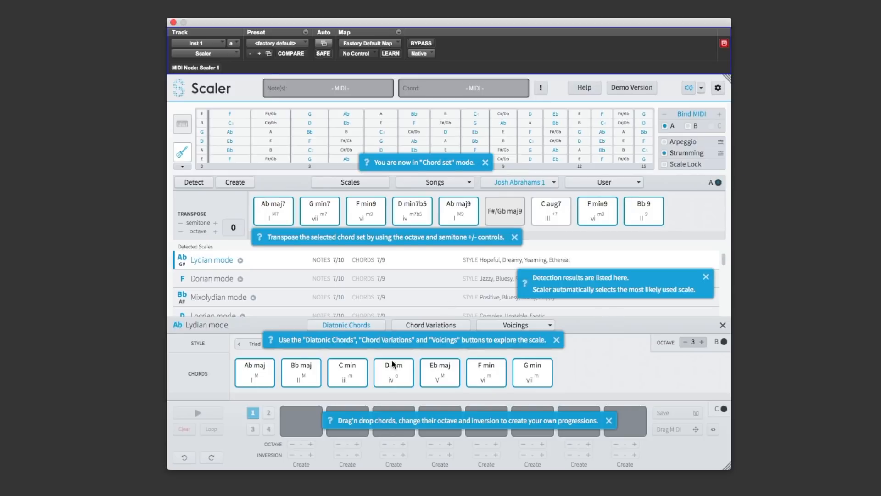
{"action": "mouse_move", "coordinate": [368, 455]}
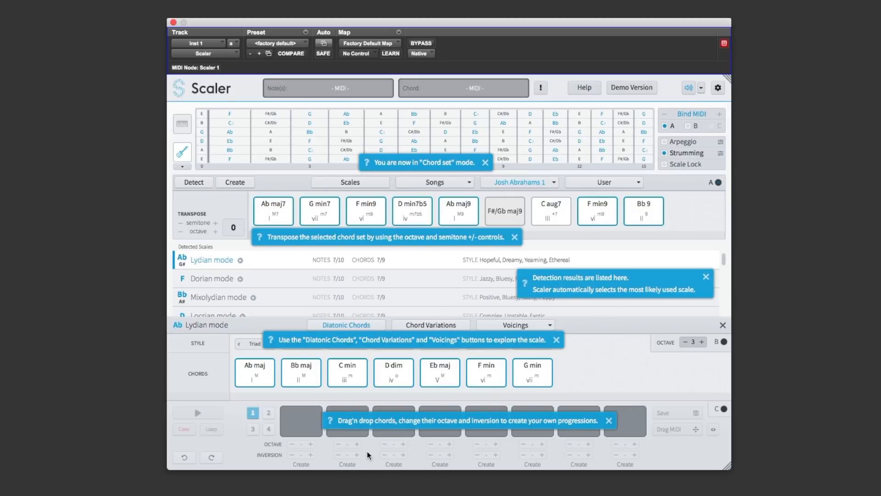
Step: Place Ab maj7 in the first pad and F min9 in the third, then audition F min9
{"action": "left_click", "coordinate": [273, 210]}
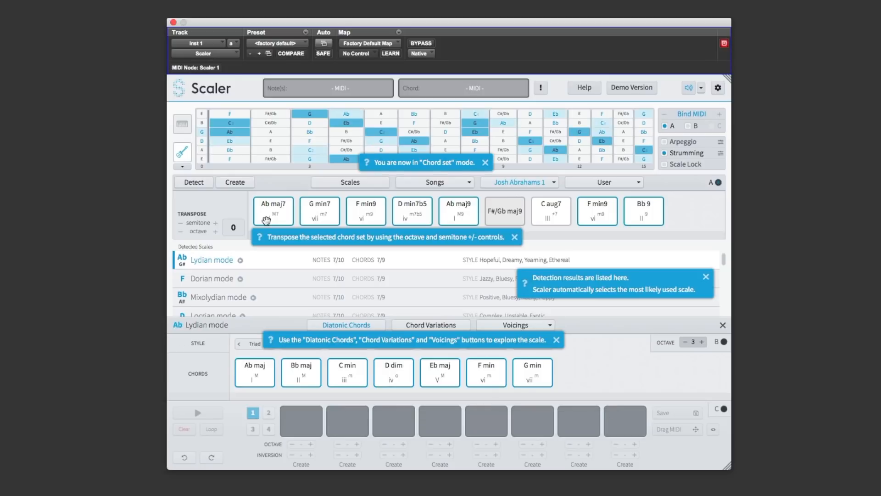
{"action": "left_click", "coordinate": [273, 210]}
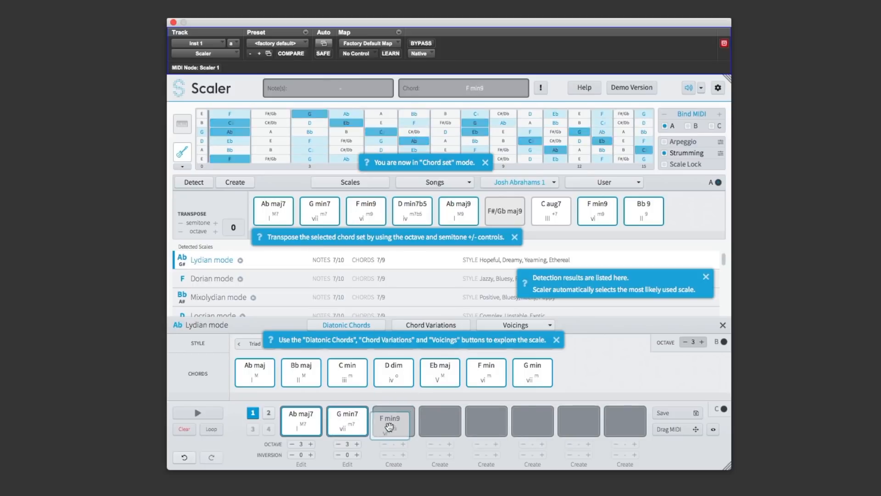
{"action": "left_click", "coordinate": [391, 420]}
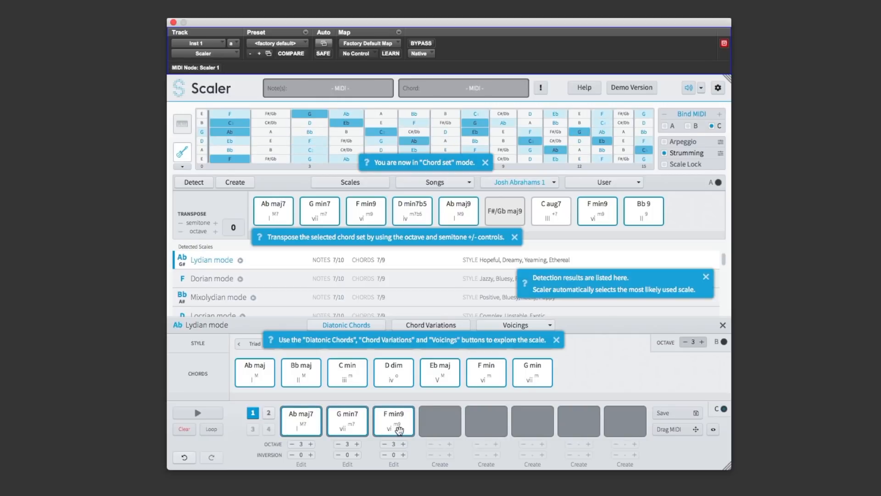
{"action": "mouse_move", "coordinate": [394, 421]}
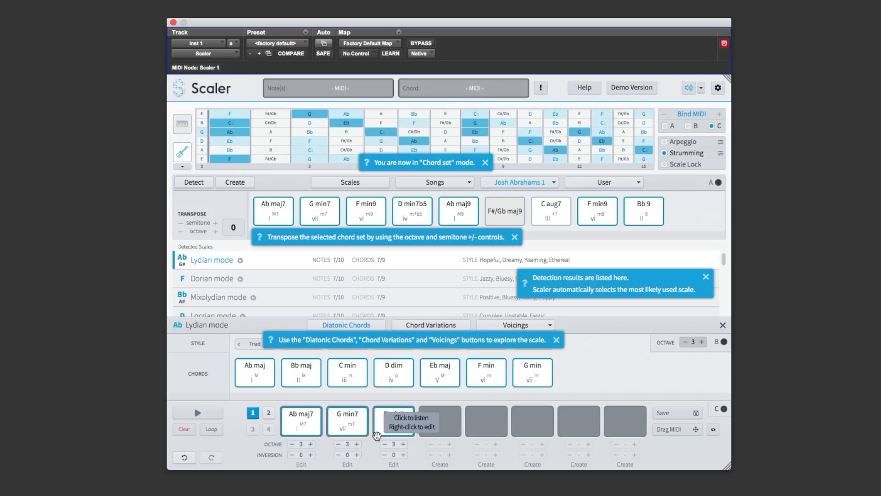
{"action": "left_click", "coordinate": [393, 420]}
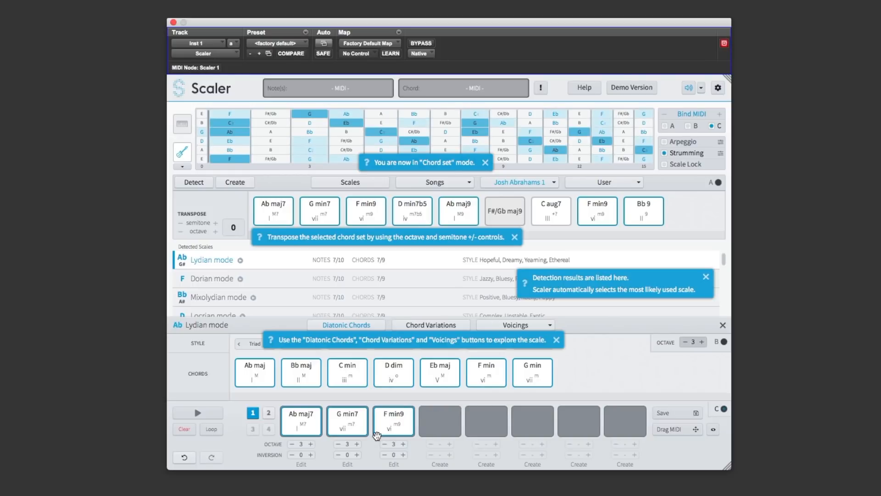
{"action": "mouse_move", "coordinate": [300, 421]}
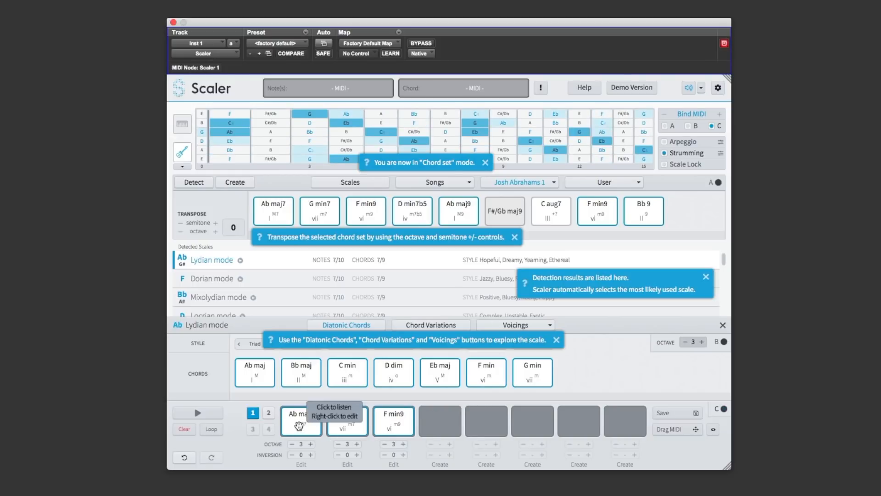
Step: Edit the first pad's Ab maj7 in keyboard view, adding the 13th
{"action": "right_click", "coordinate": [300, 420]}
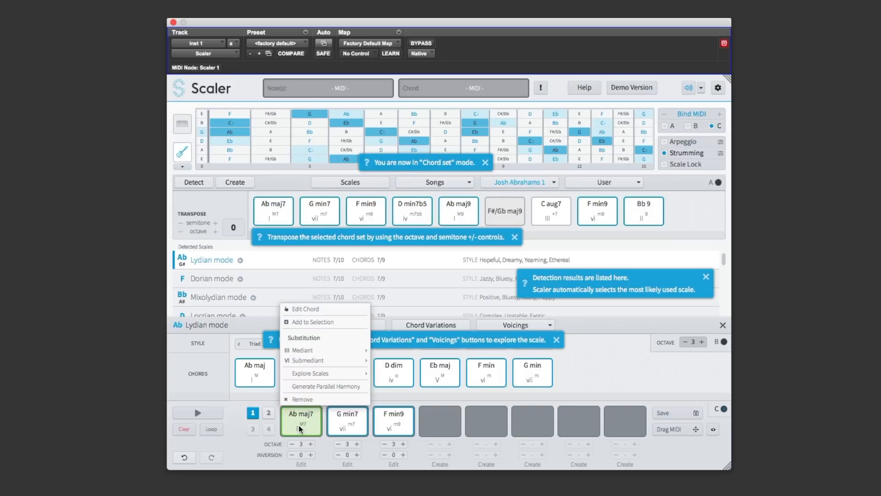
{"action": "left_click", "coordinate": [305, 309]}
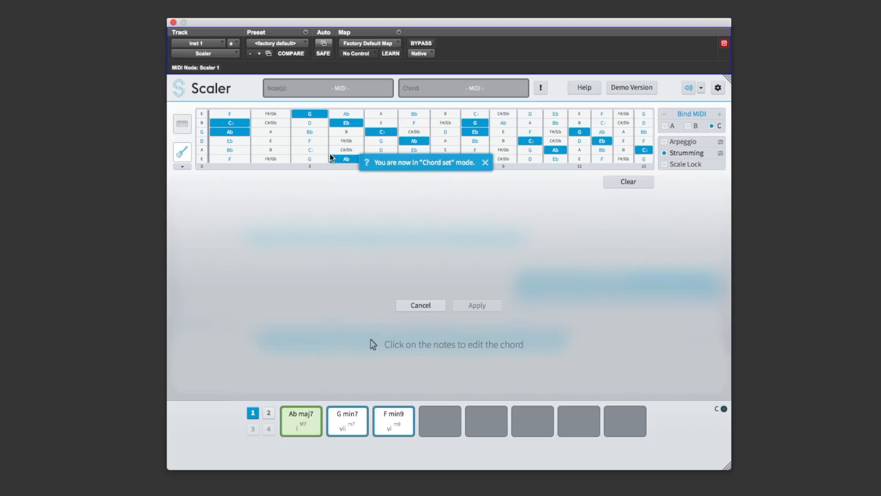
{"action": "mouse_move", "coordinate": [548, 172]}
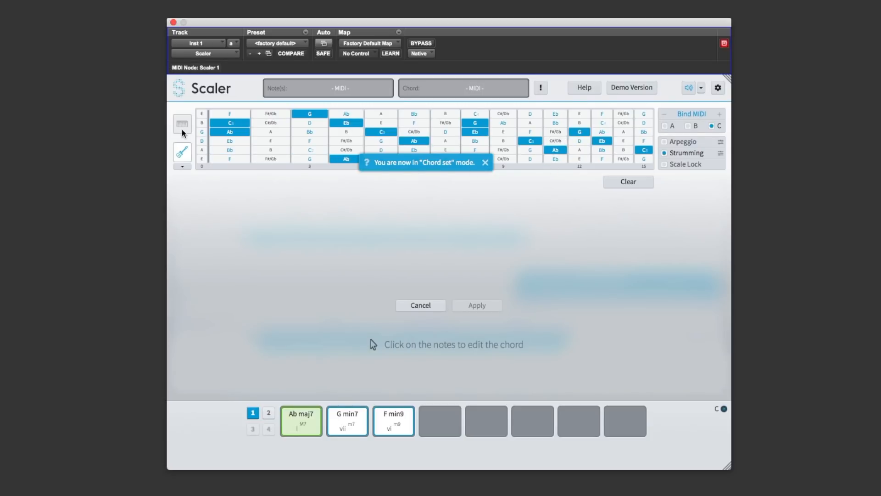
{"action": "left_click", "coordinate": [182, 124]}
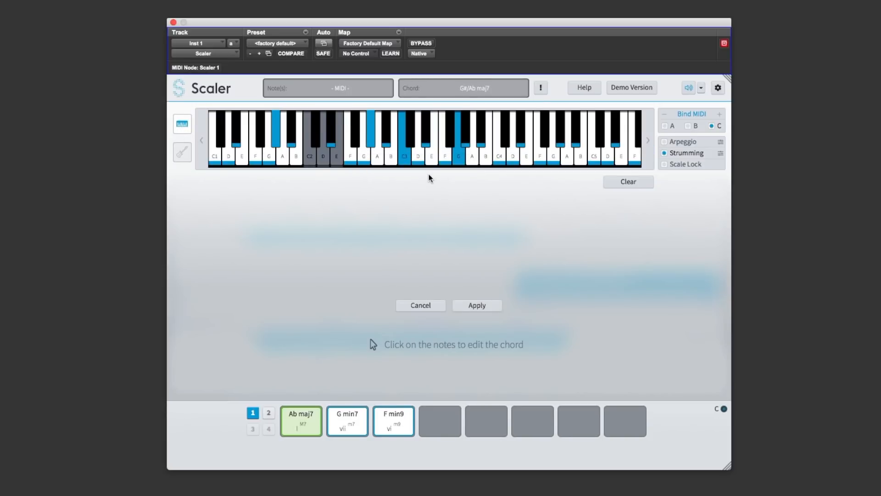
{"action": "left_click", "coordinate": [444, 135]}
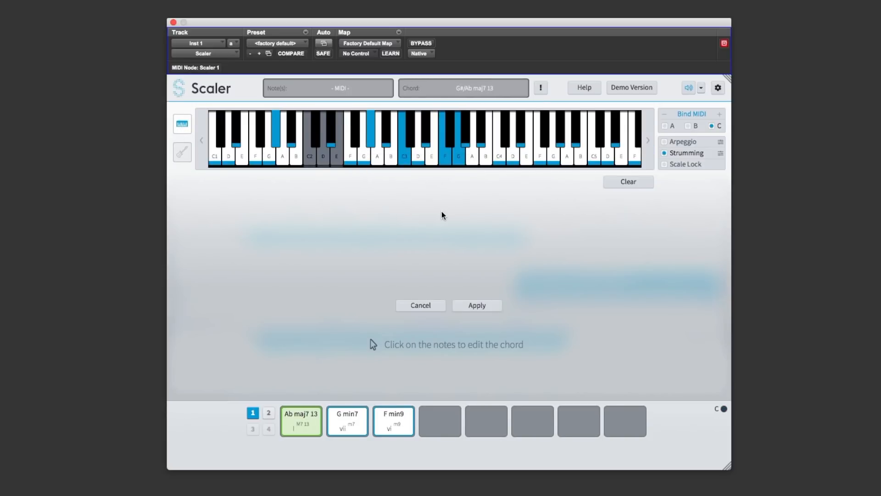
{"action": "mouse_move", "coordinate": [301, 422]}
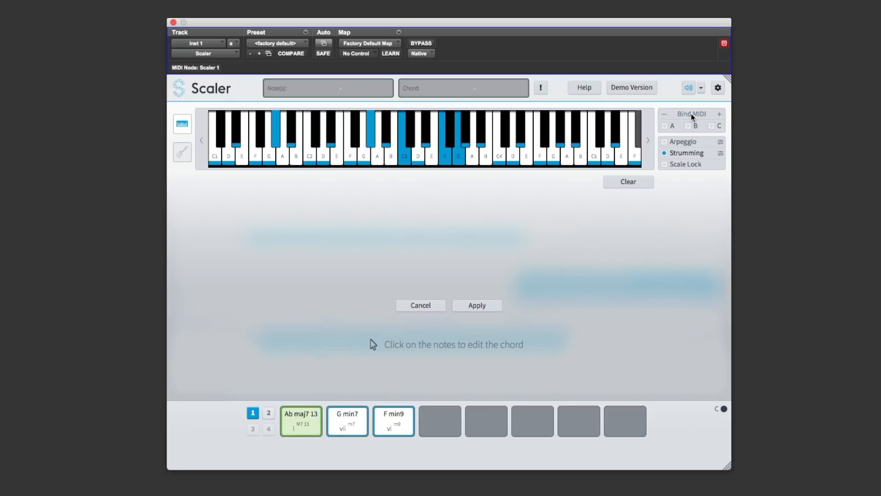
{"action": "mouse_move", "coordinate": [706, 118]}
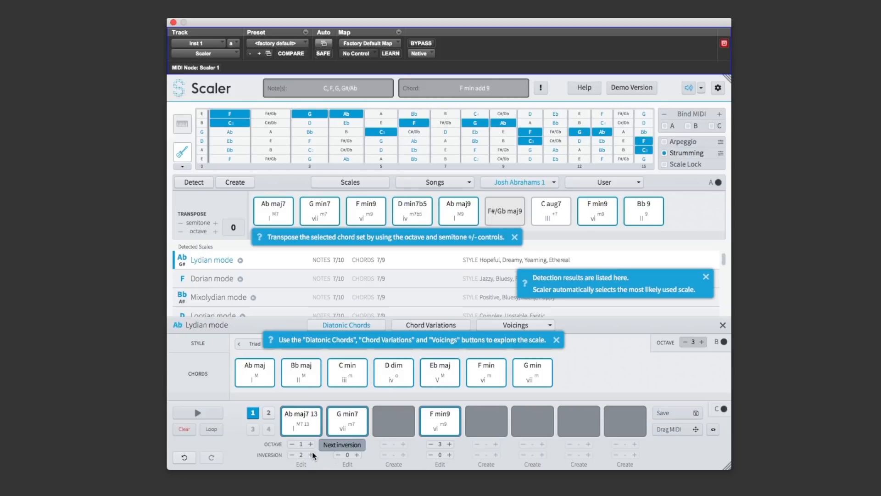
Step: Change the first pad's chord inversion and audition the Ab maj7 13 pad
{"action": "left_click", "coordinate": [291, 456]}
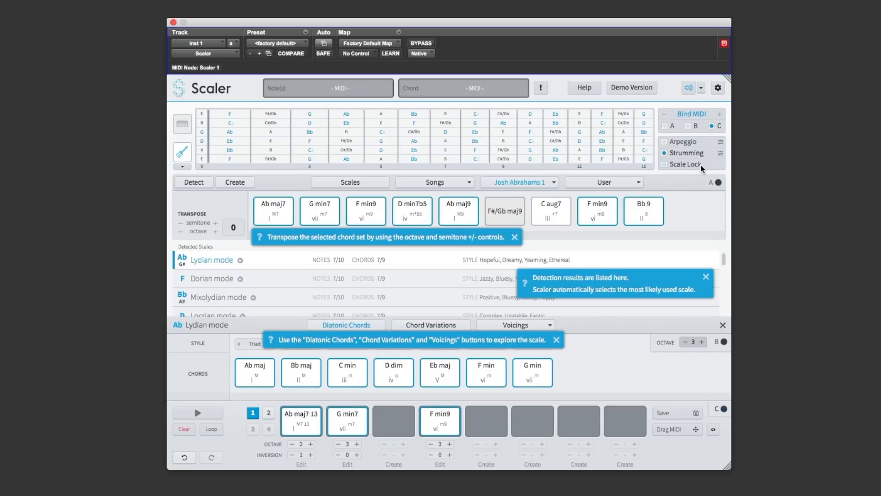
{"action": "left_click", "coordinate": [347, 420]}
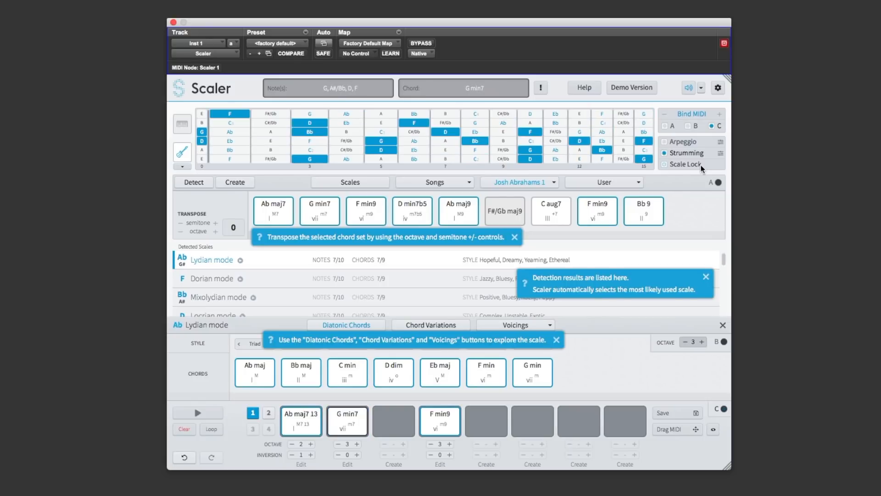